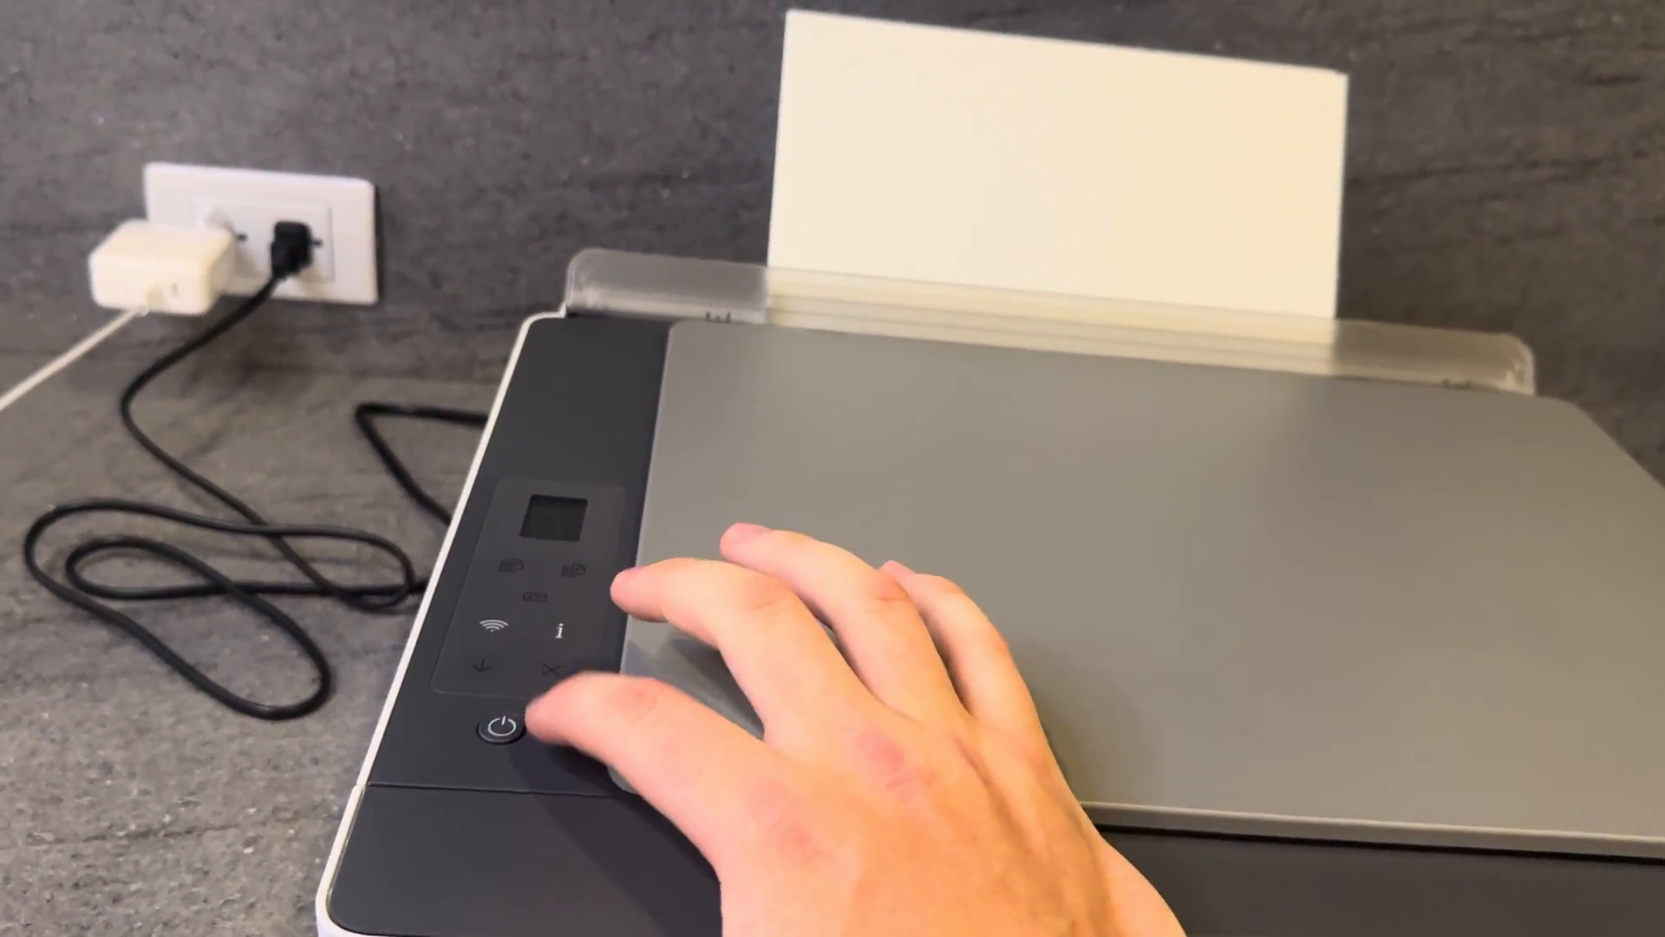
click(502, 732)
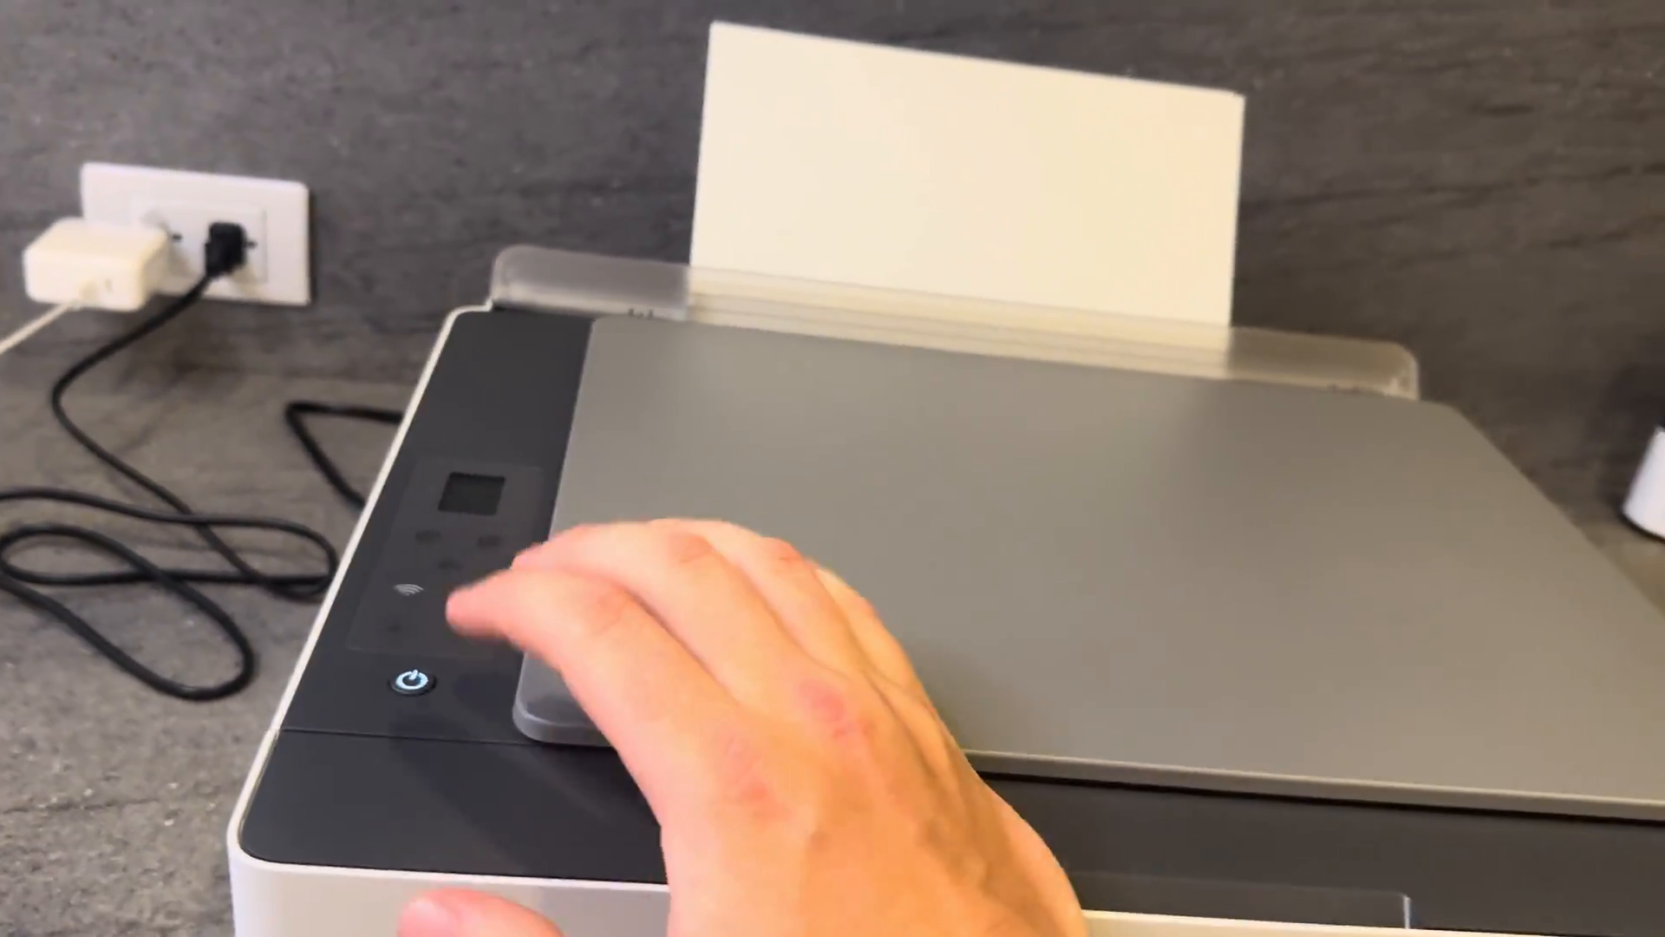